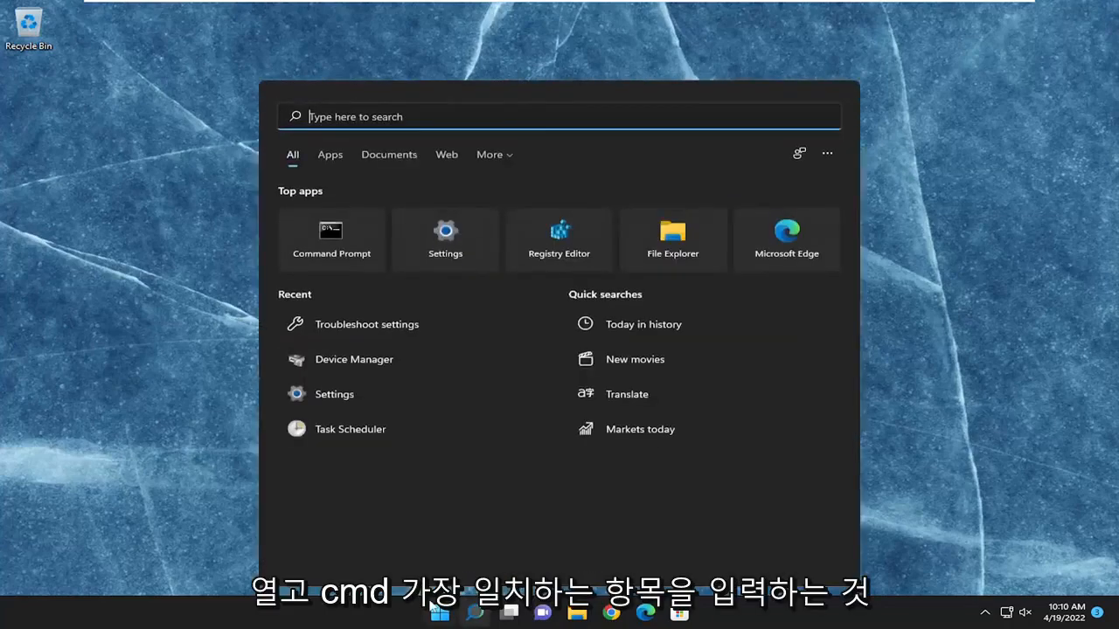
- Search for cmd and launch Command Prompt as administrator, approving the UAC prompt
type("cmd")
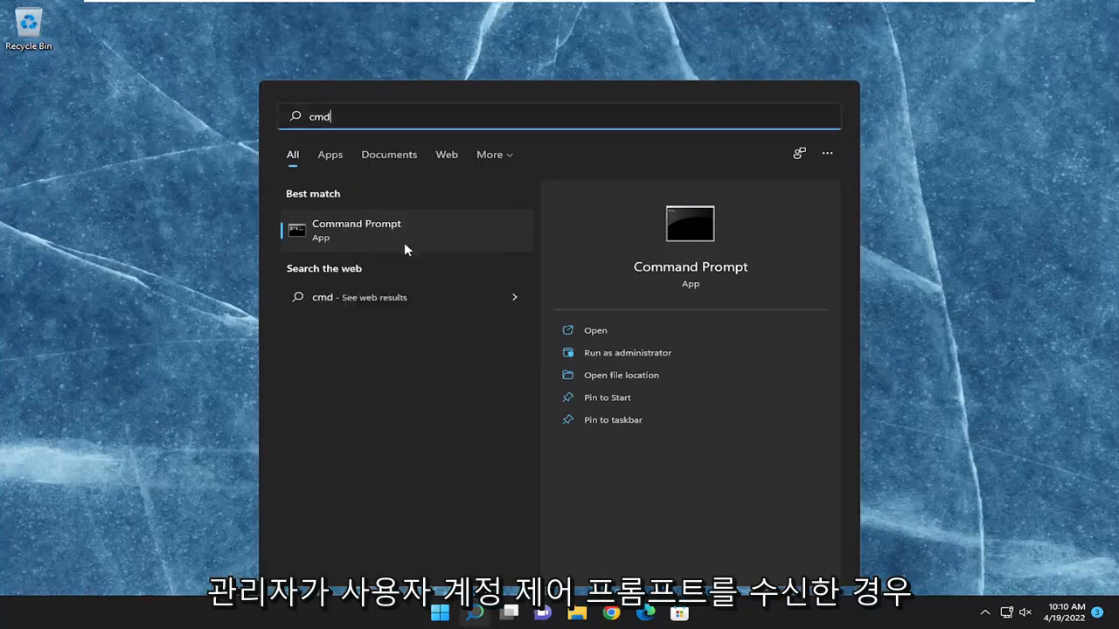
left_click(627, 352)
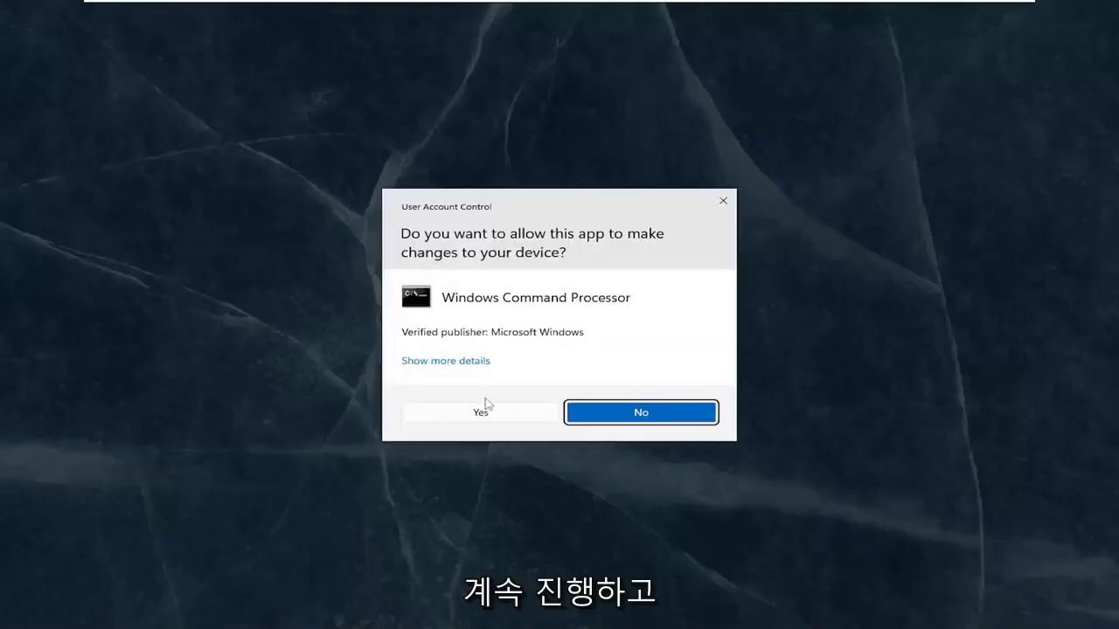
left_click(480, 412)
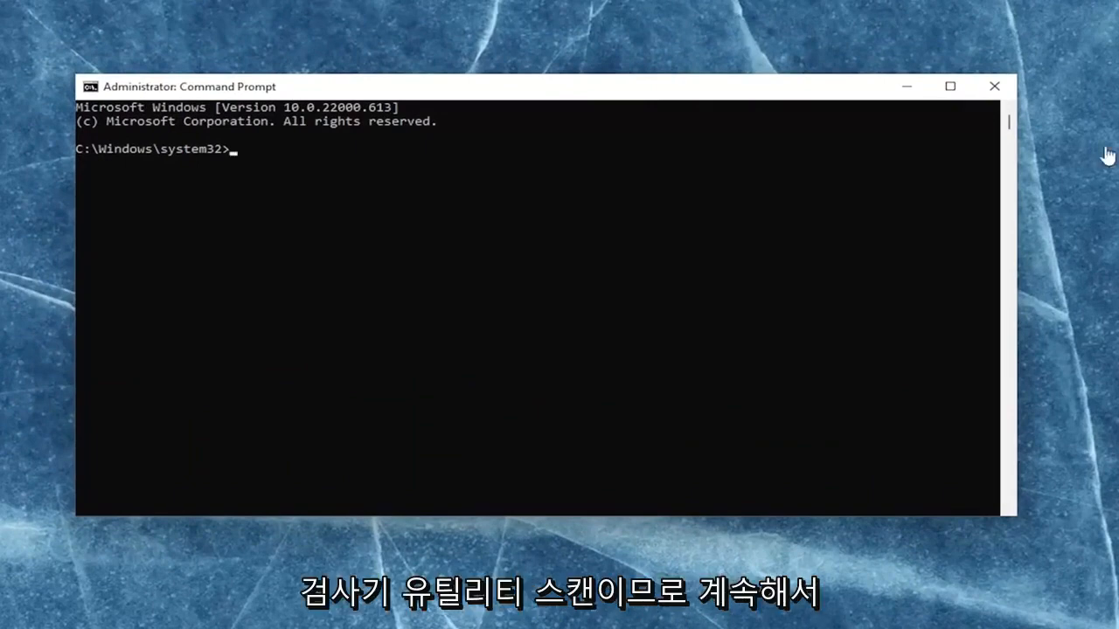
mouse_move(673, 91)
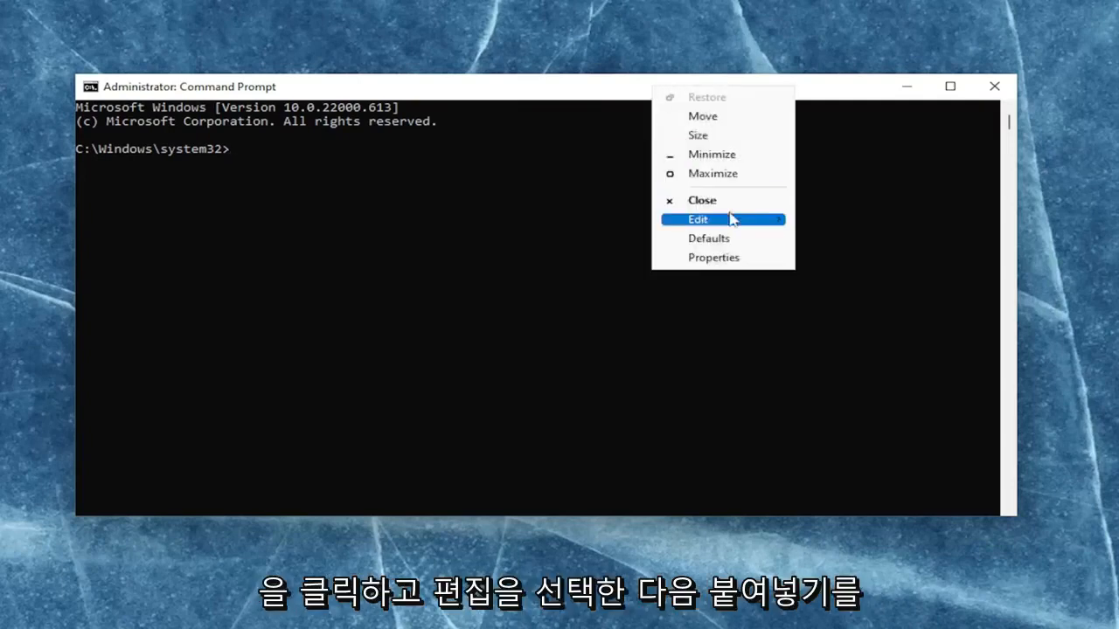
- Paste and run sfc /scannow, letting verification reach 100% with no integrity violations
left_click(698, 220)
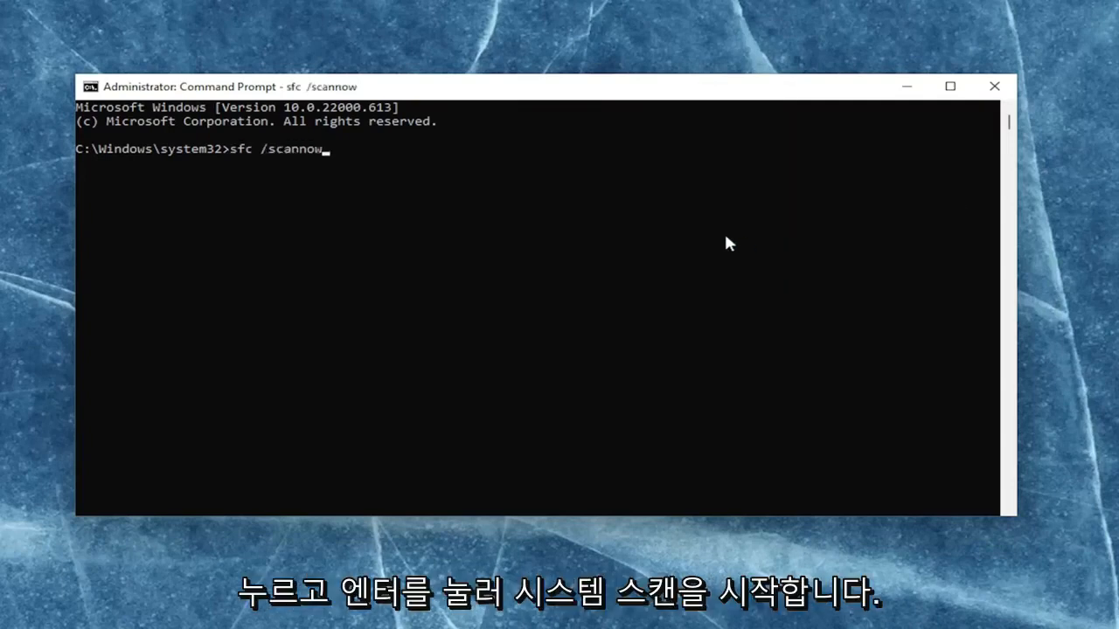
key("Return")
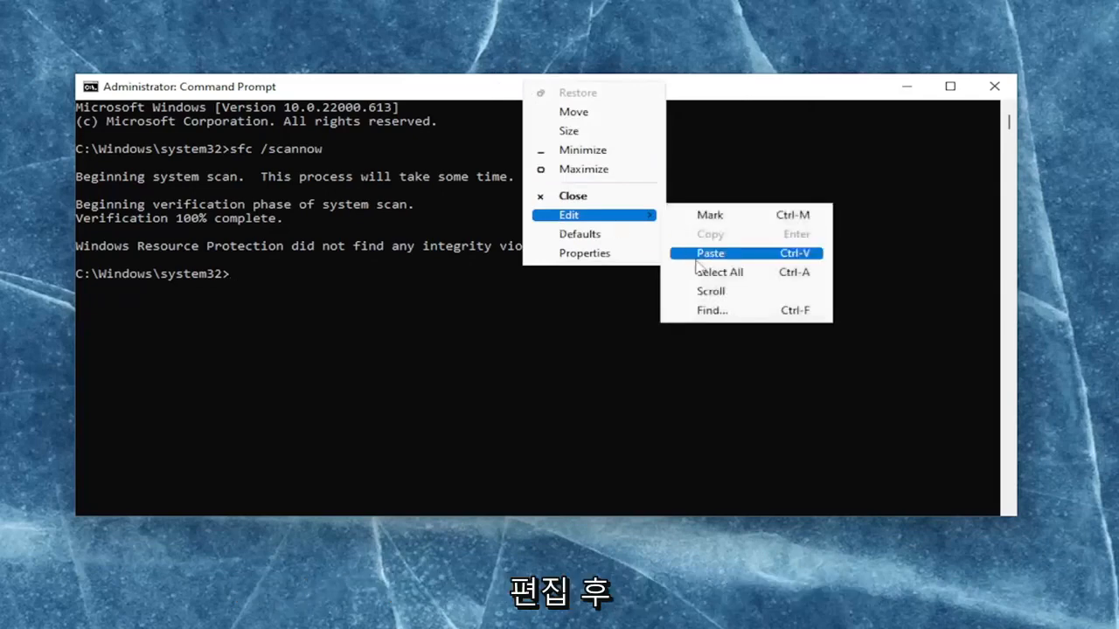
- Paste and run dism /online /cleanup-image /restorehealth
left_click(710, 252)
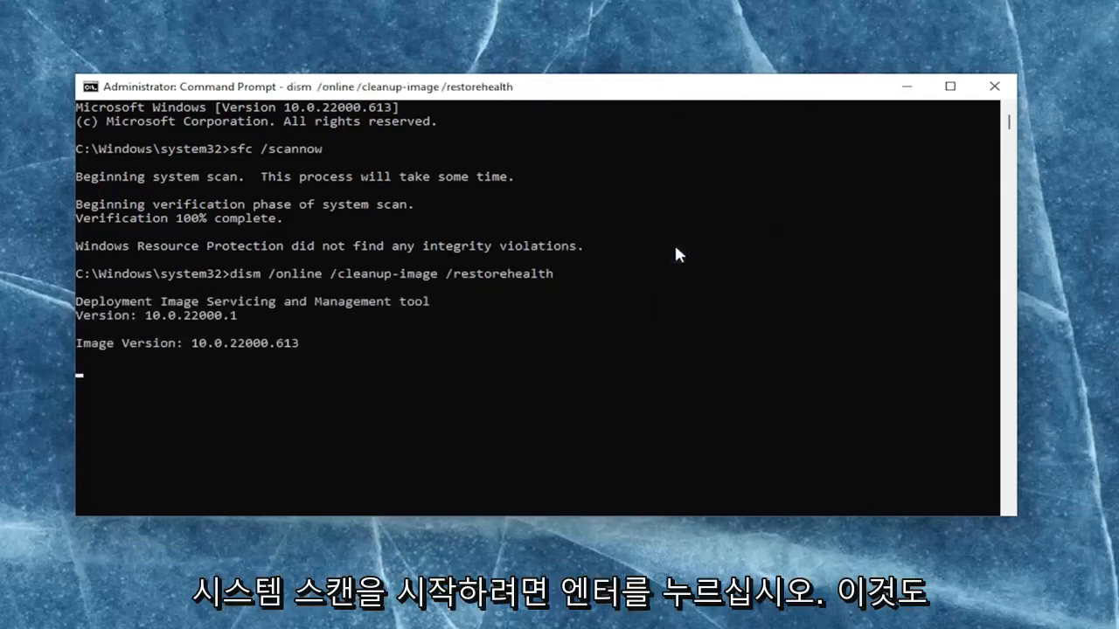
mouse_move(757, 260)
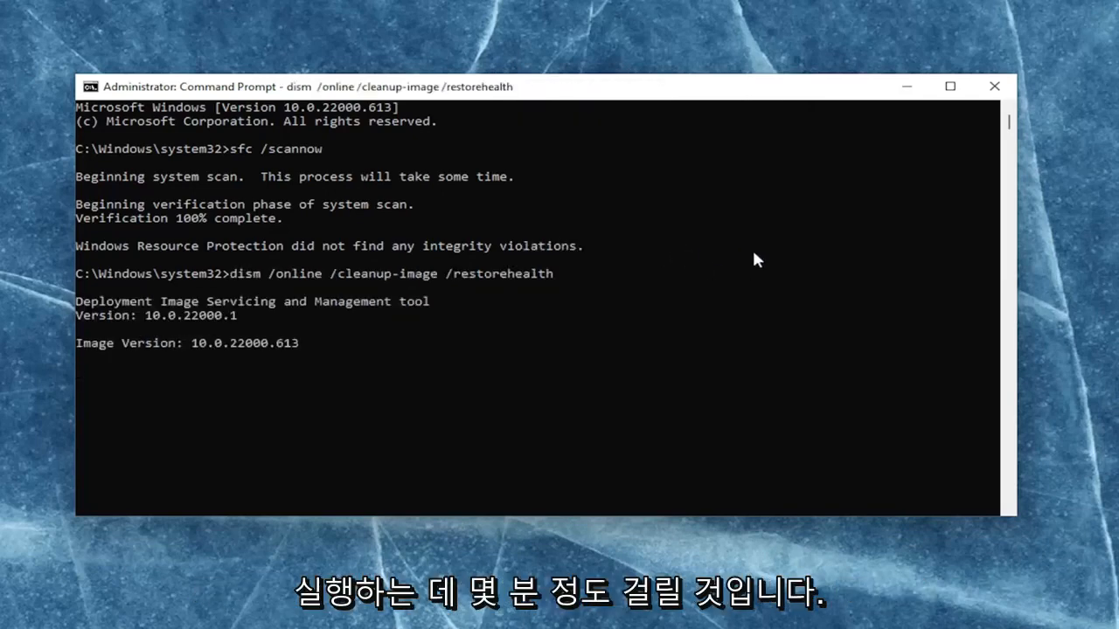